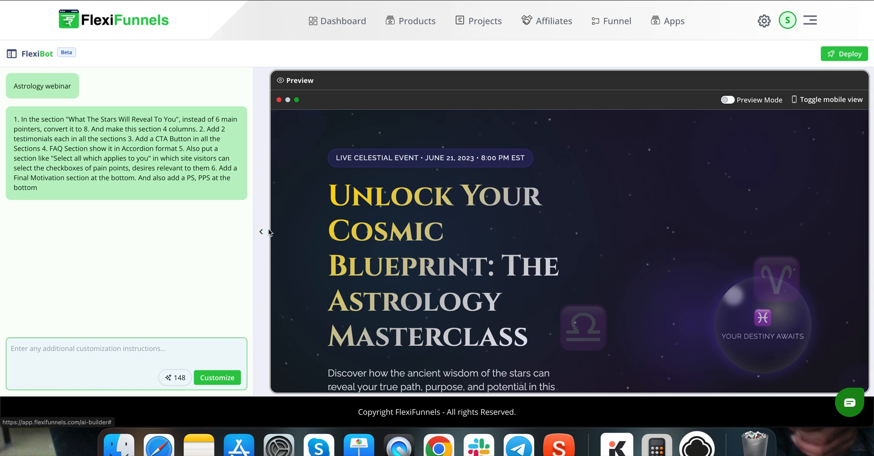
- Hide the FlexiBot chat panel and switch the full-width page preview into Edit Mode
left_click(260, 232)
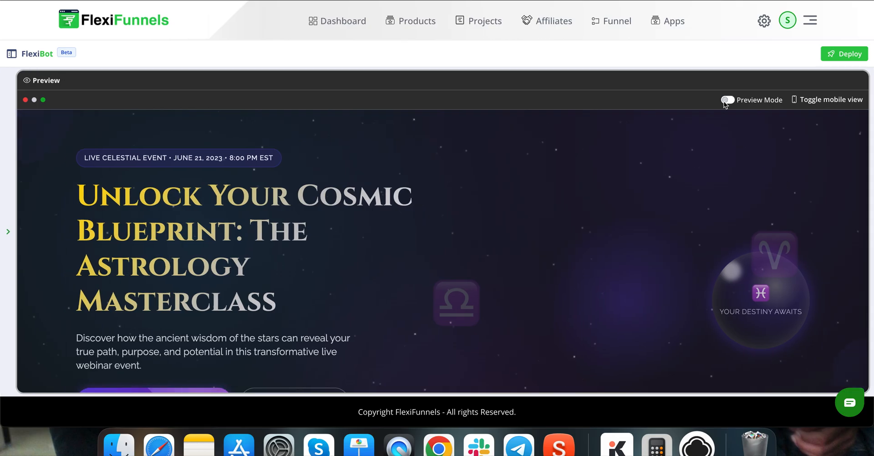
left_click(726, 101)
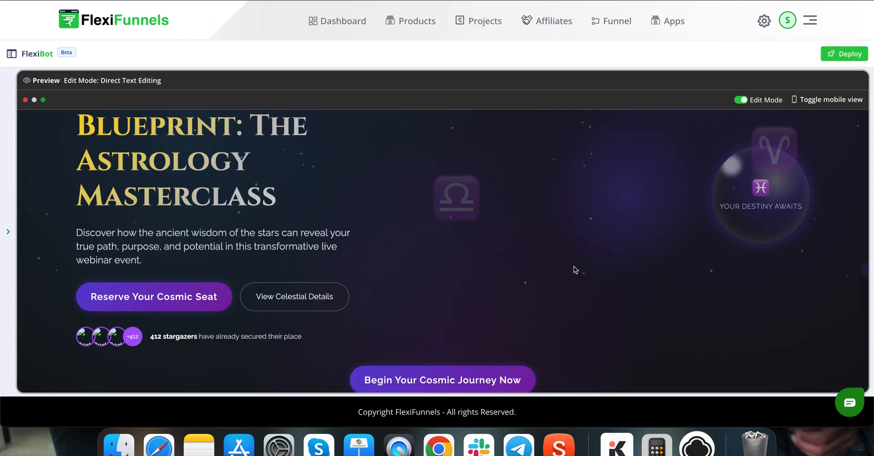
scroll("down", 3)
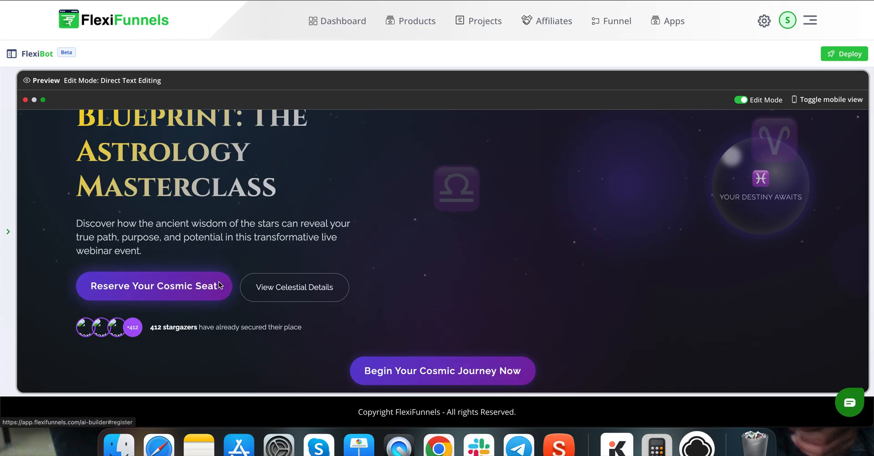
- Select the hero button, expand 'Go To Next Step In Product' and reveal the Select a Product list
left_click(153, 285)
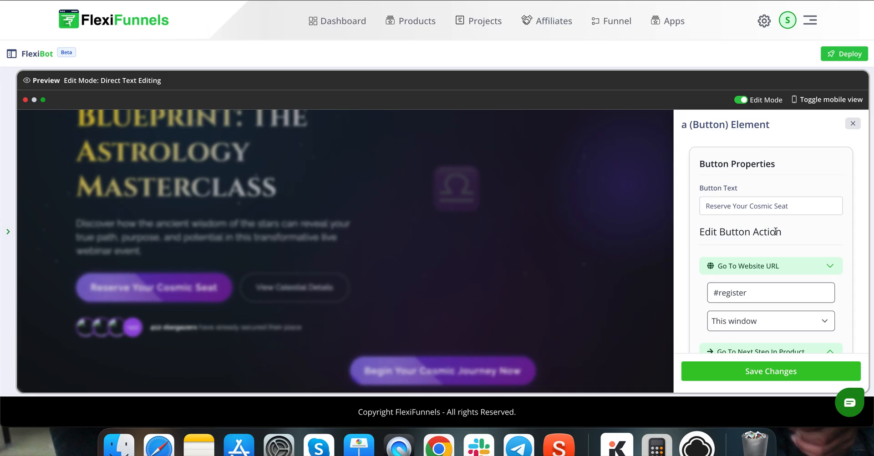
left_click(770, 206)
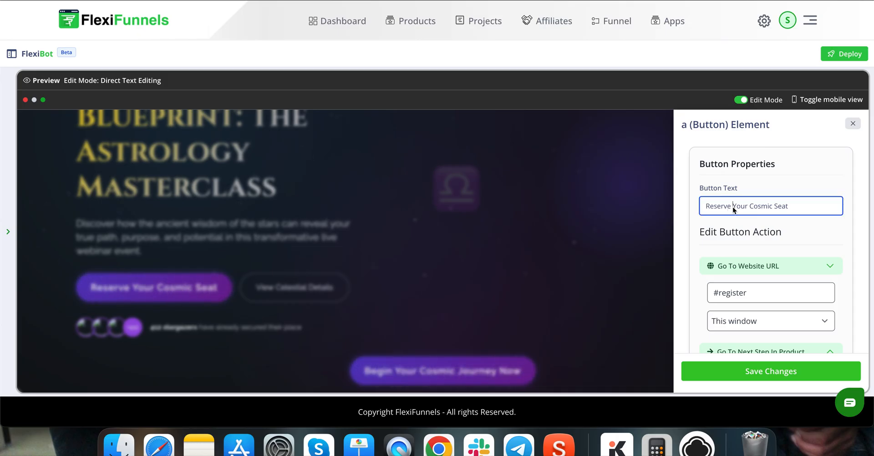
triple_click(770, 205)
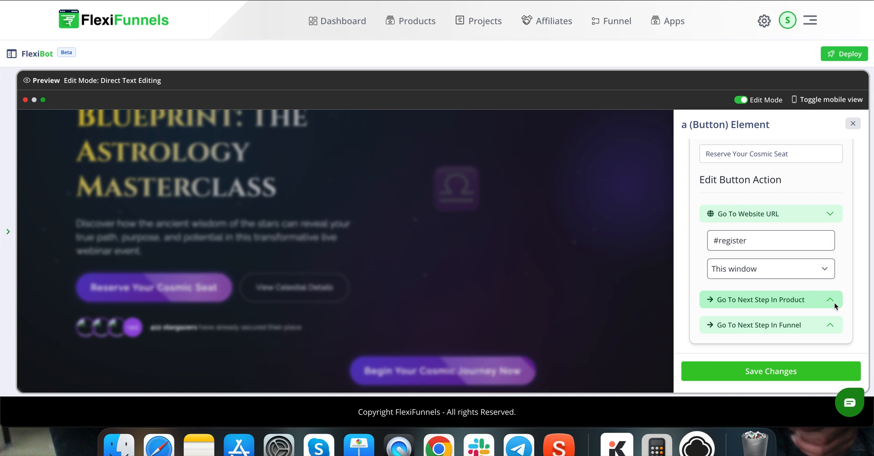
left_click(763, 299)
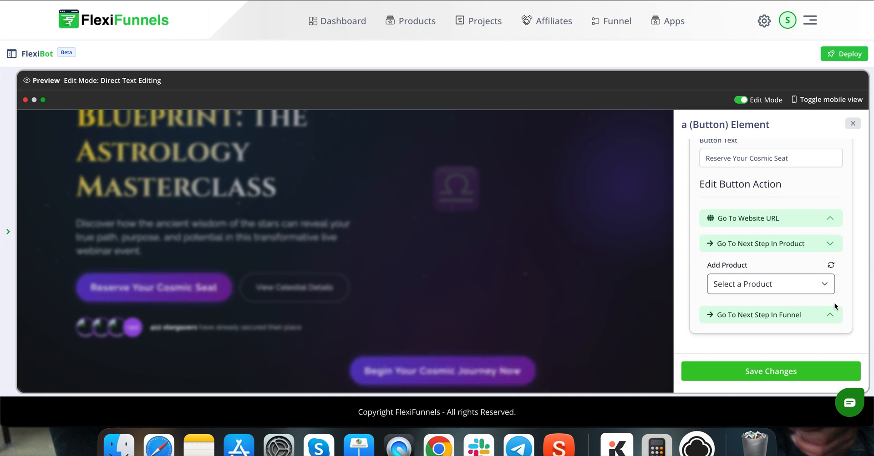
left_click(770, 283)
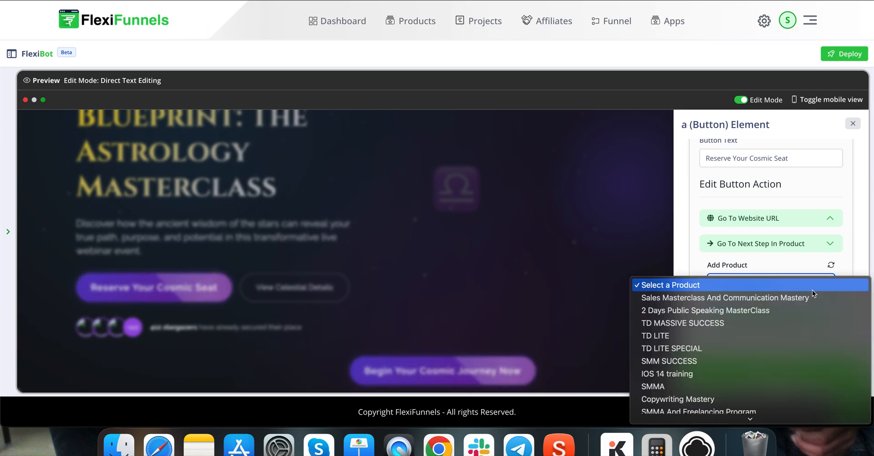
scroll("down", 3)
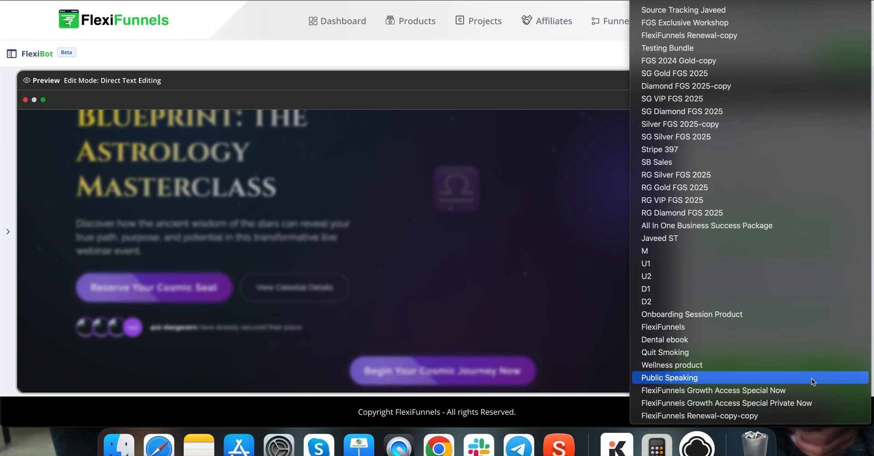
mouse_move(795, 390)
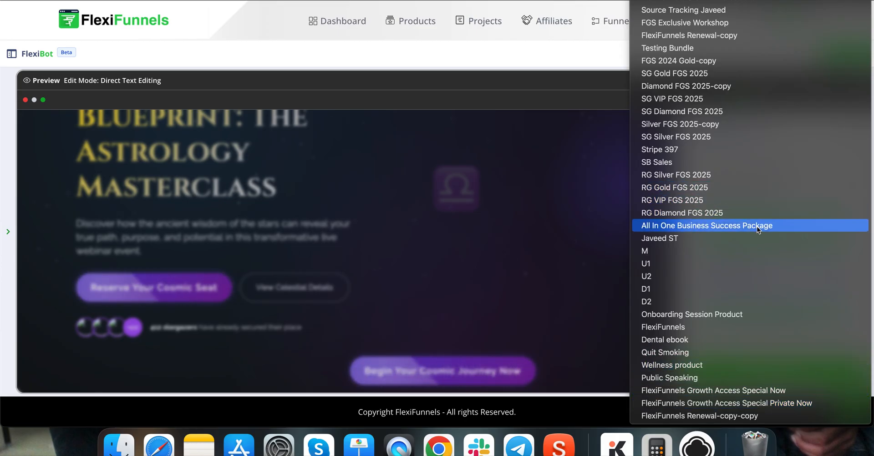
mouse_move(808, 316)
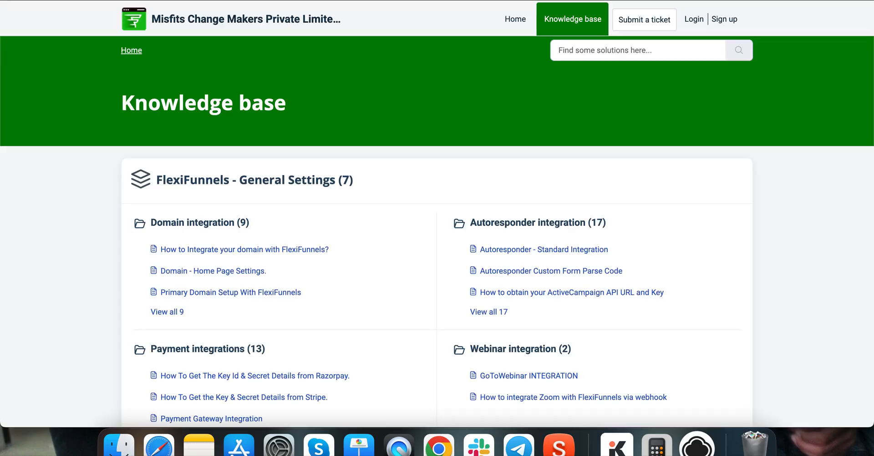
mouse_move(183, 98)
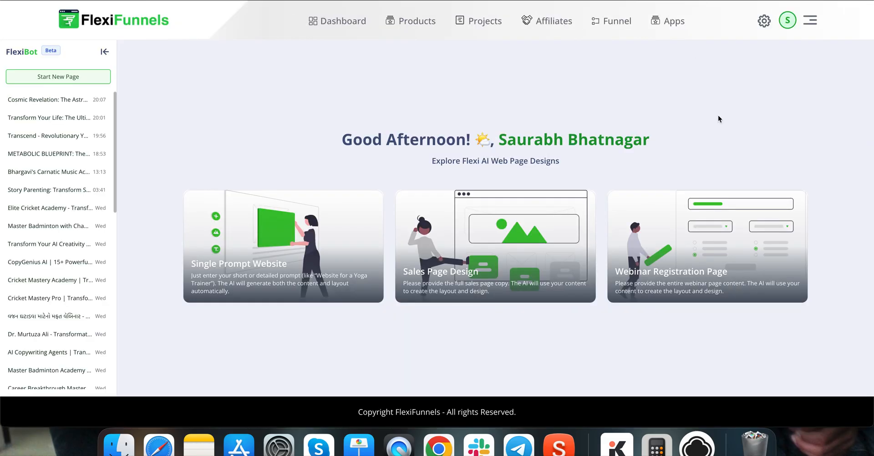
mouse_move(799, 110)
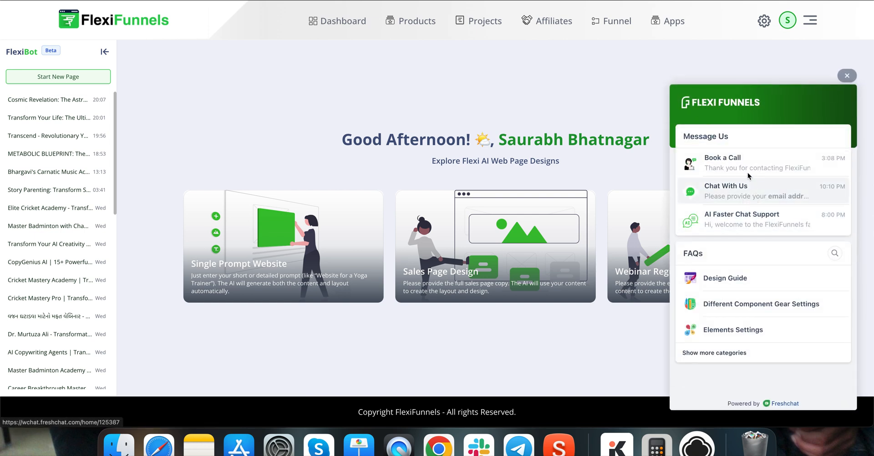
- Dismiss the Freshchat widget and go to the Knowledge Base from the Main Menu
left_click(741, 219)
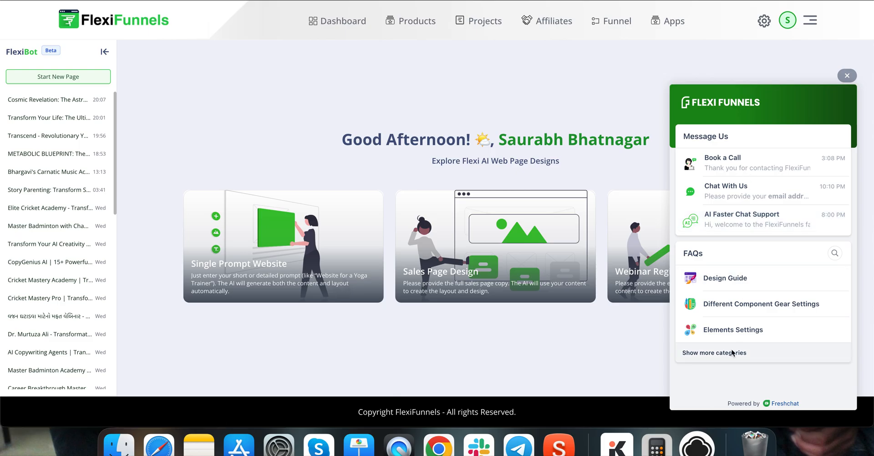
left_click(847, 75)
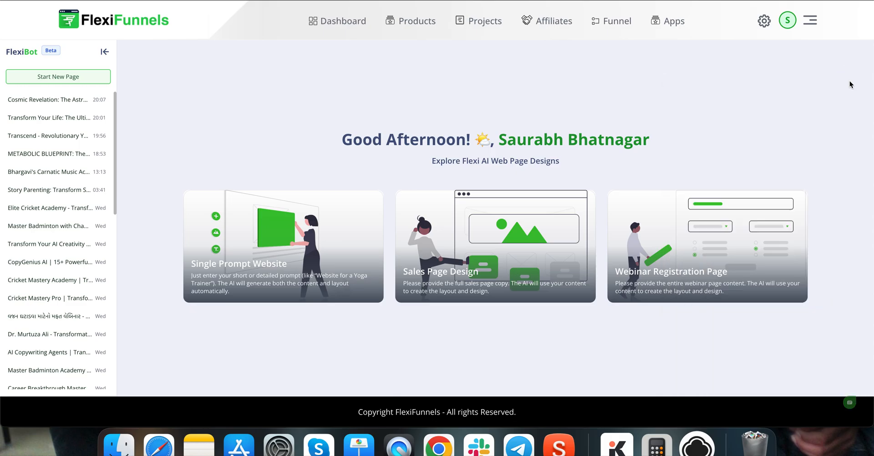
left_click(811, 21)
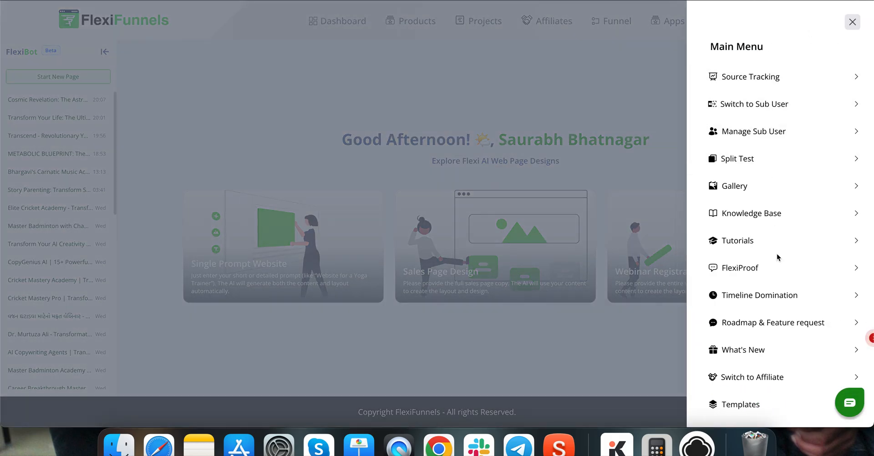
left_click(752, 213)
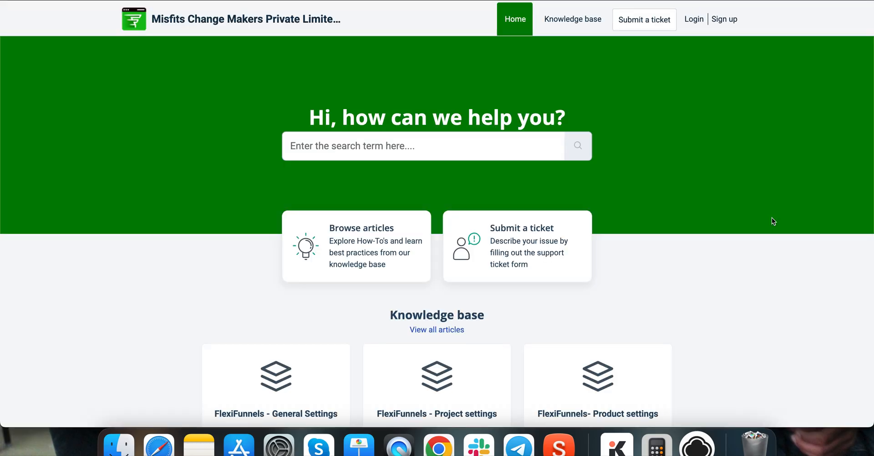
- Search the help center for 'product' and read 'Steps to Create a Digital Product in FlexiFunnels'
scroll("down", 3)
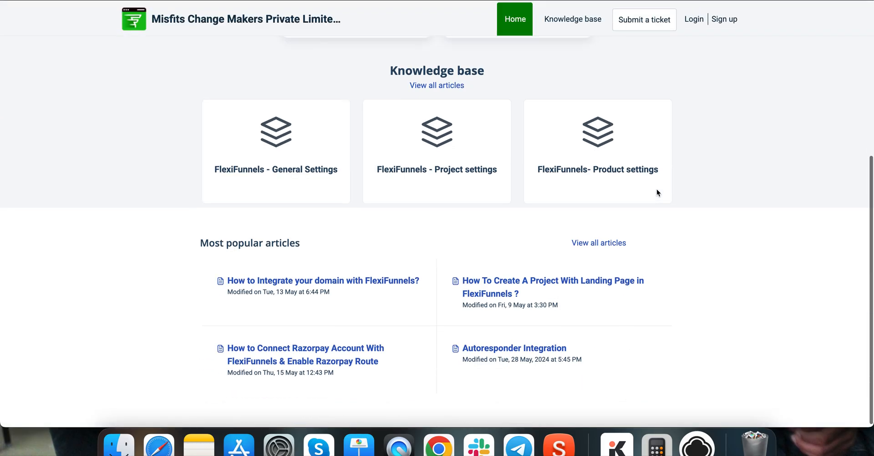
left_click(421, 146)
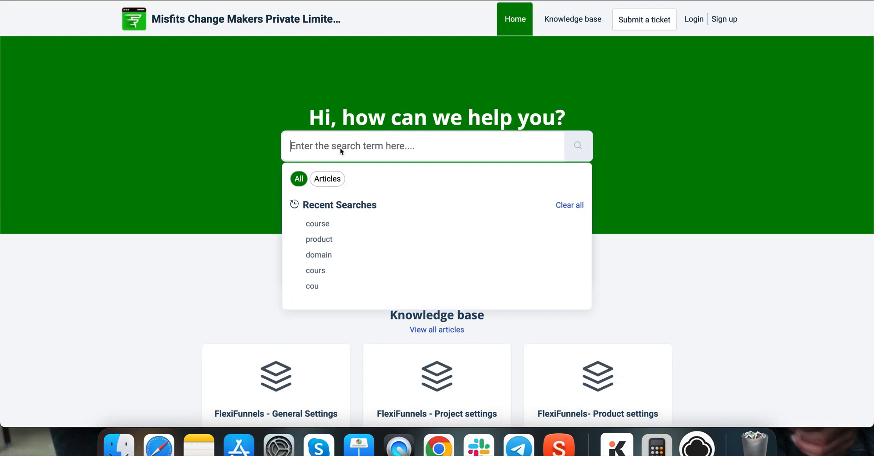
type("product")
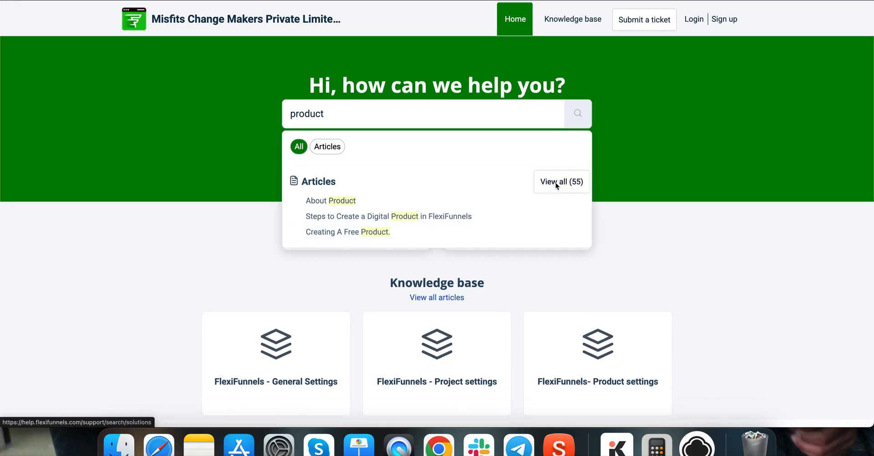
left_click(561, 181)
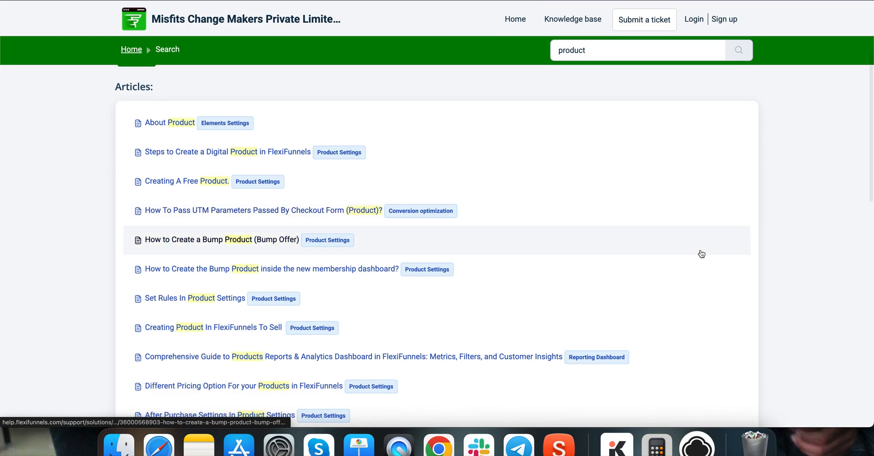
left_click(227, 152)
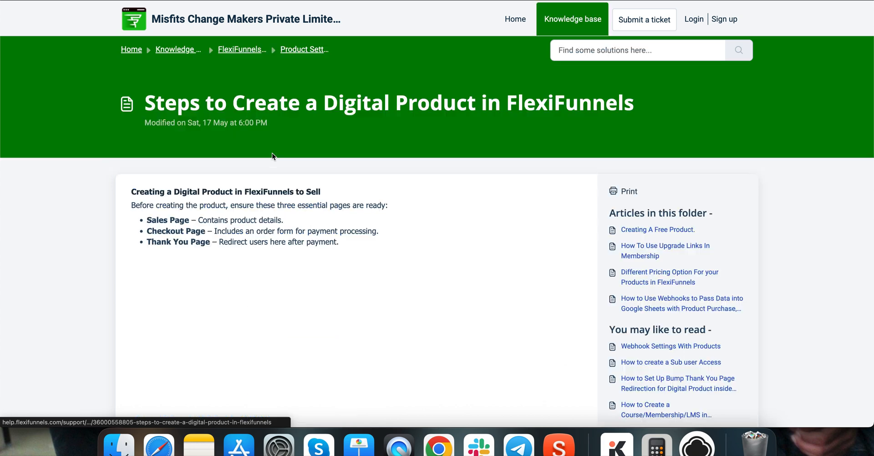
scroll("down", 3)
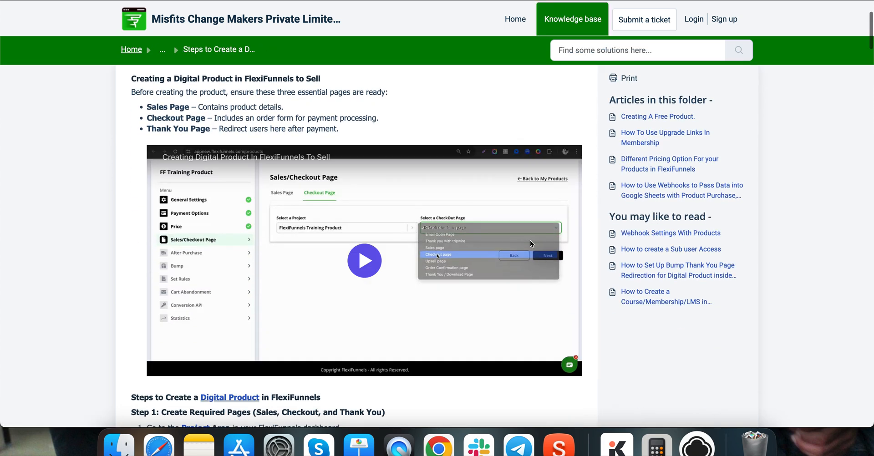
scroll("down", 3)
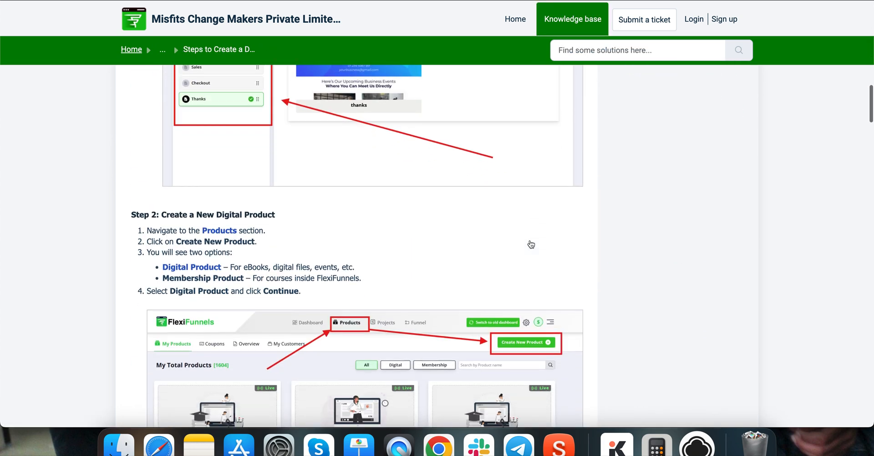
scroll("down", 3)
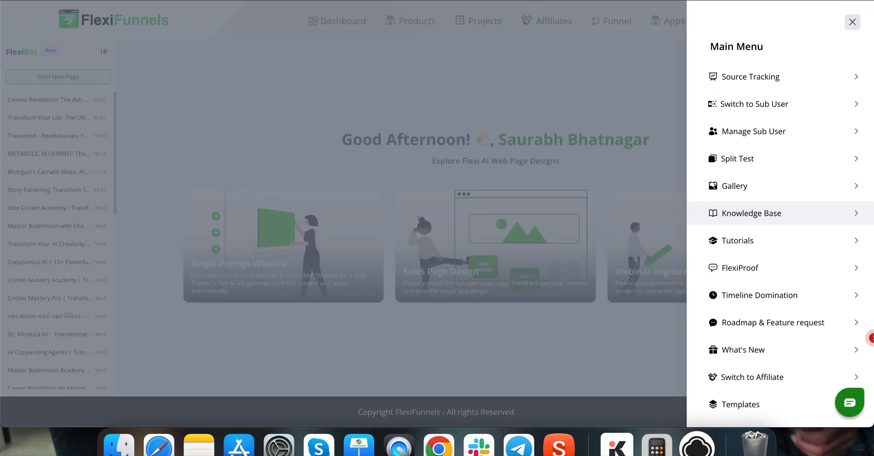
mouse_move(772, 291)
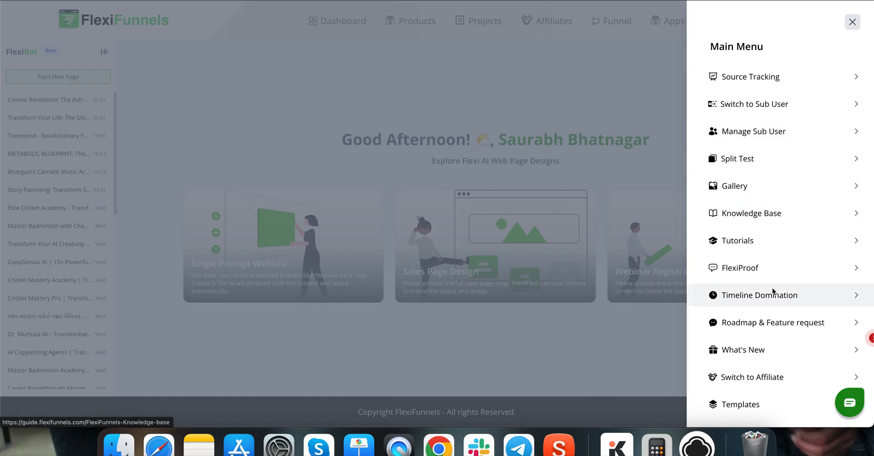
mouse_move(823, 298)
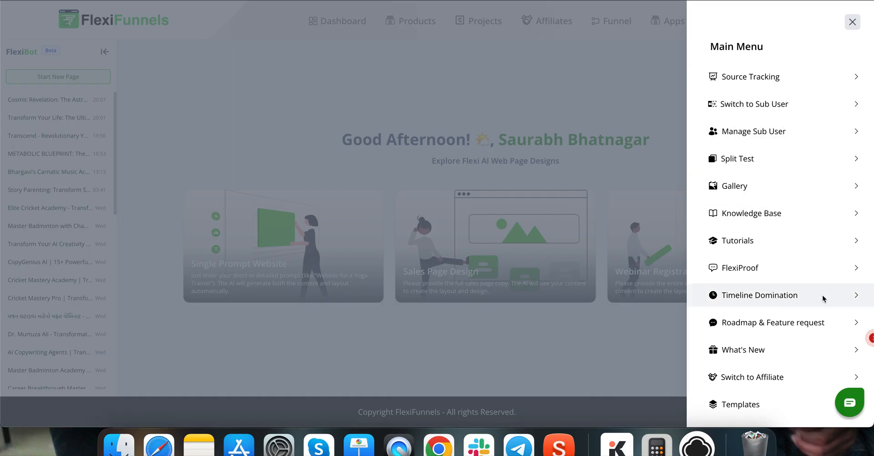
- Go to the Timeline Domination course site from the Main Menu
left_click(759, 295)
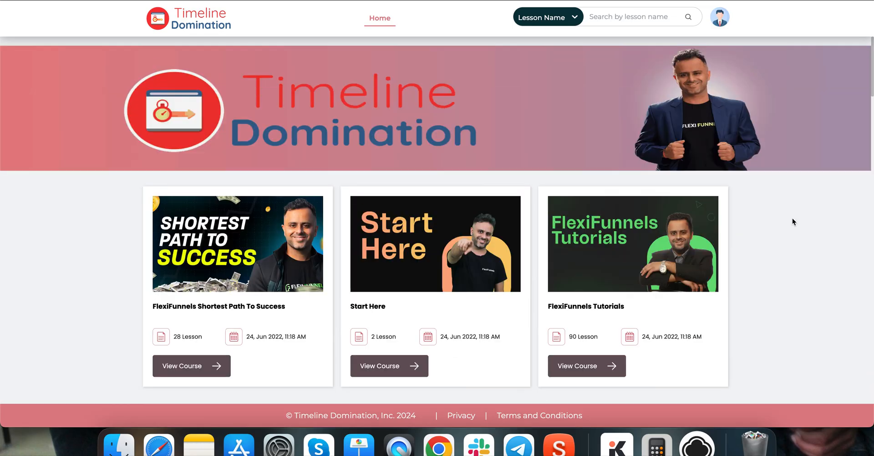
- Scroll the Timeline Domination library before heading back toward the page builder
scroll("down", 3)
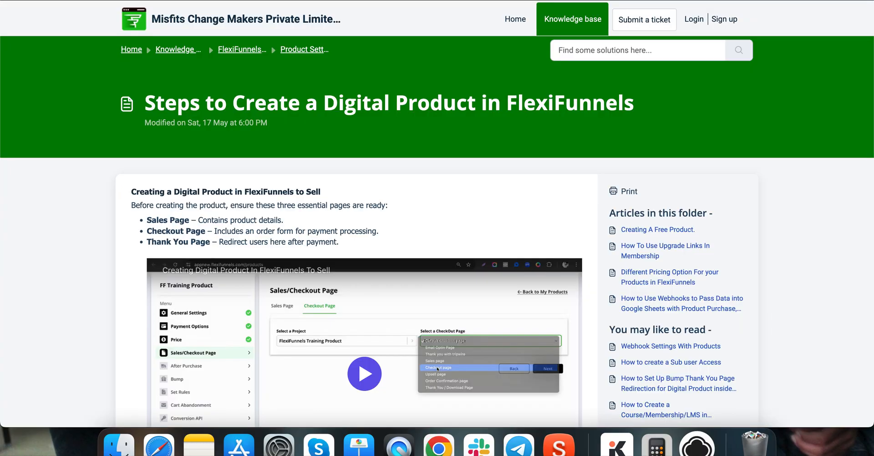
mouse_move(418, 15)
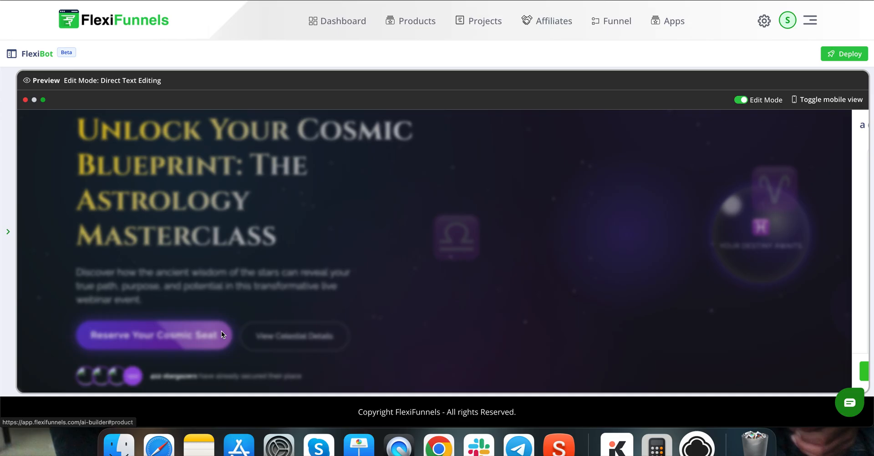
- Assign Dental ebook as the hero button's product and start replacing its website URL with 'googe.'
left_click(153, 335)
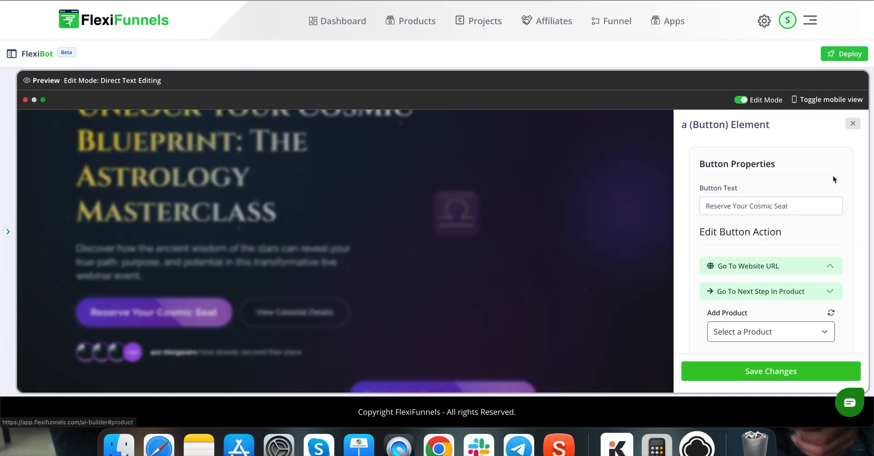
left_click(770, 332)
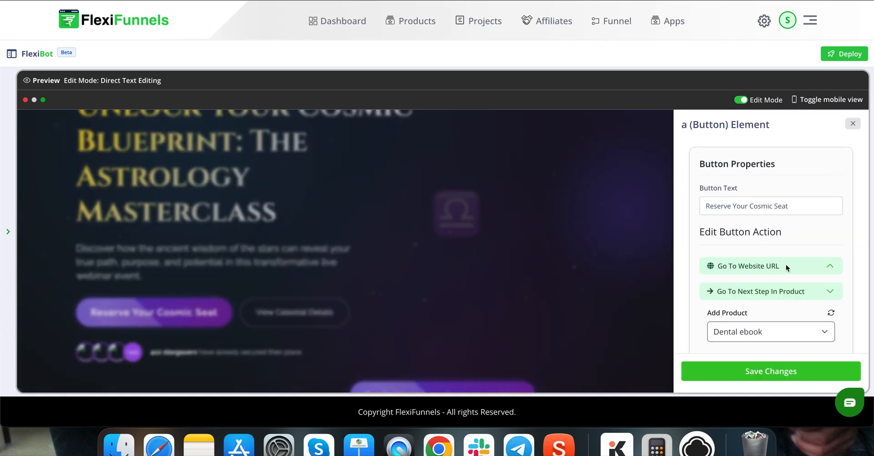
left_click(747, 266)
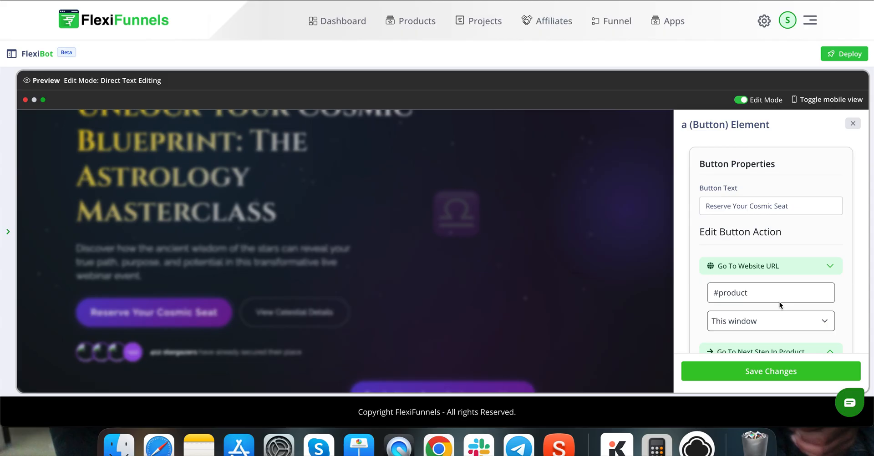
left_click(771, 292)
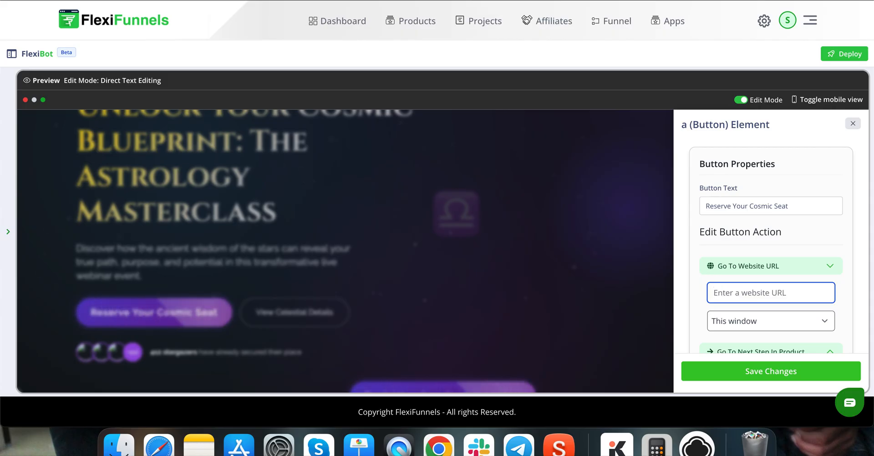
type("googe.com")
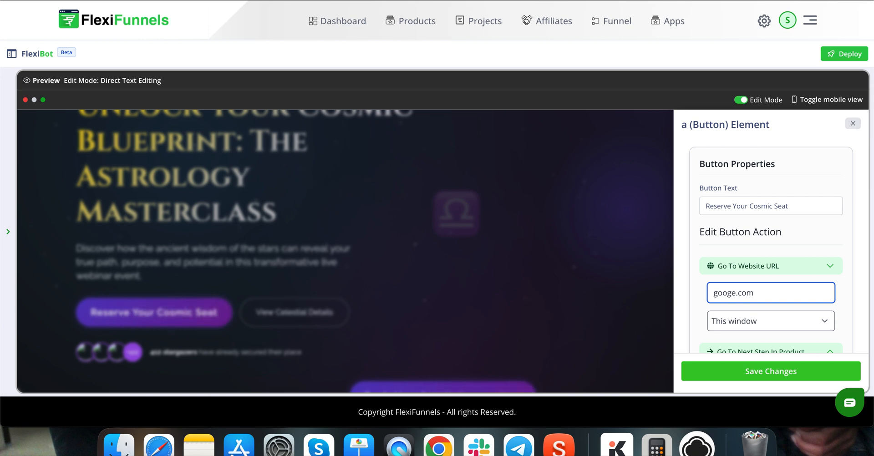
- Collapse the website URL settings and save the Reserve Your Cosmic Seat button's action
left_click(770, 292)
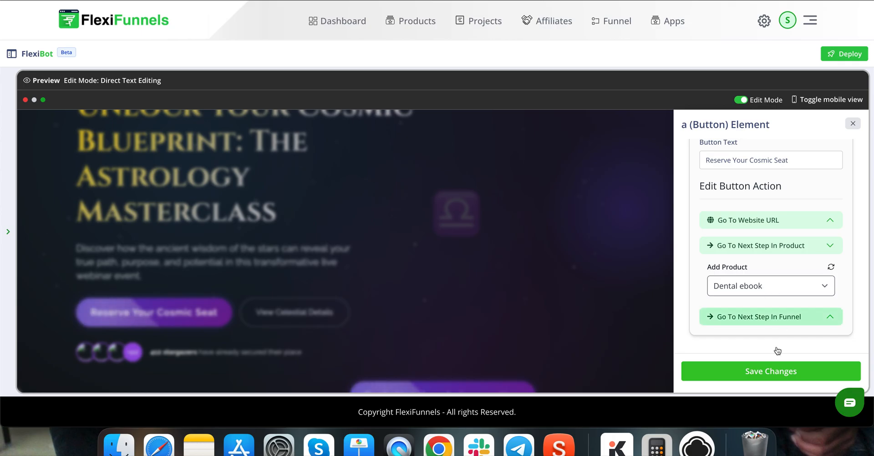
left_click(852, 123)
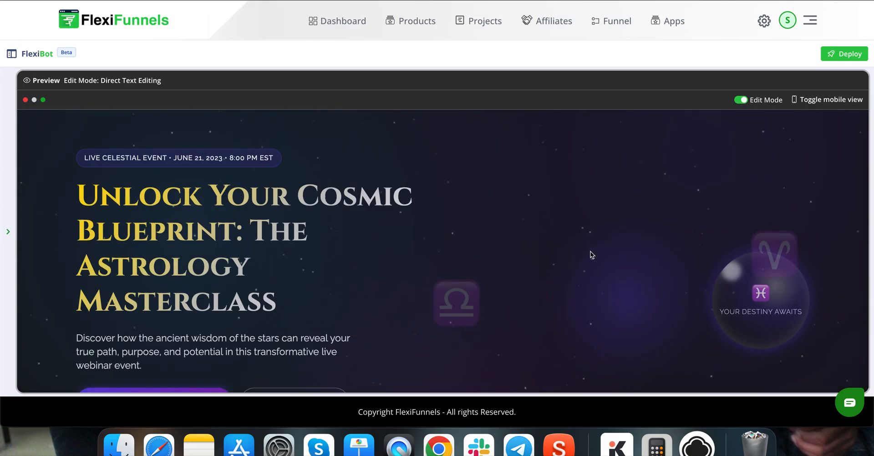